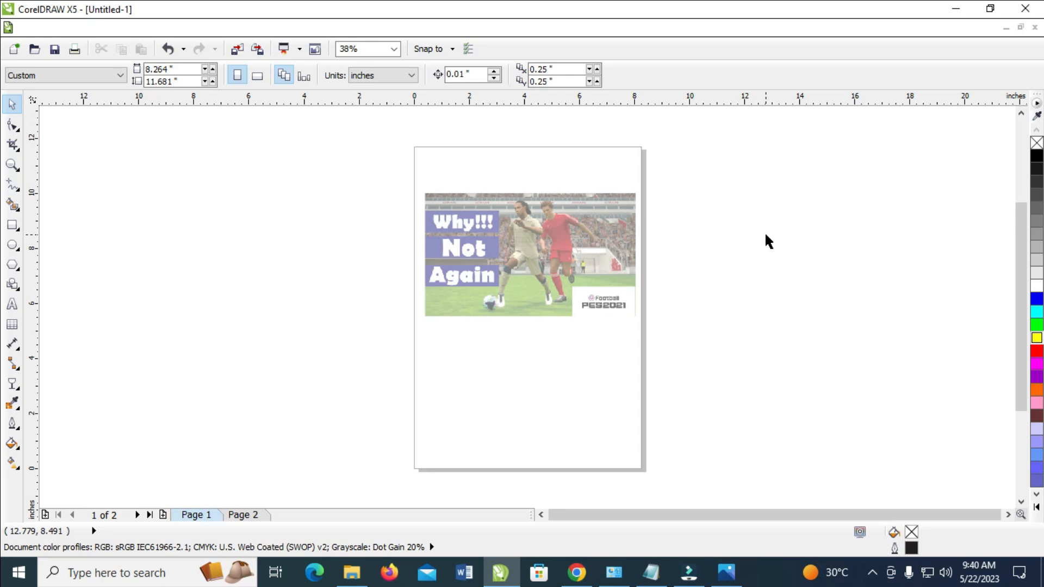
mouse_move(5, 153)
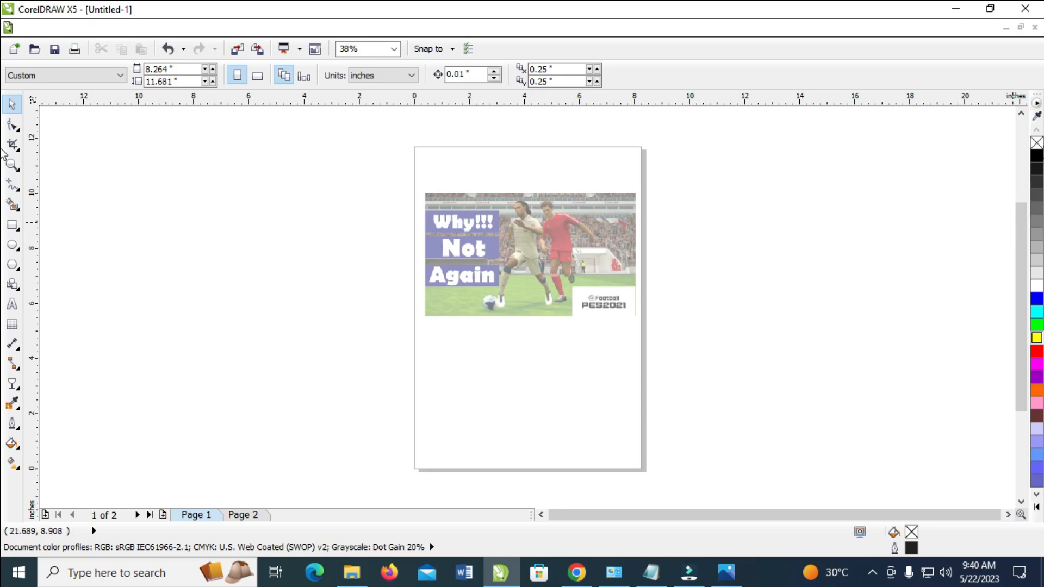
mouse_move(1028, 170)
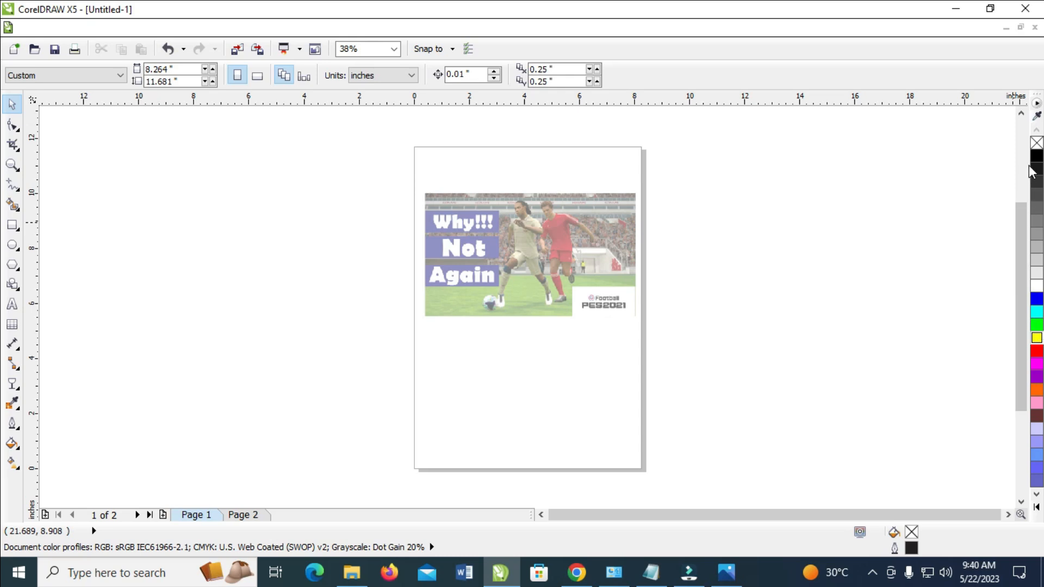
mouse_move(605, 248)
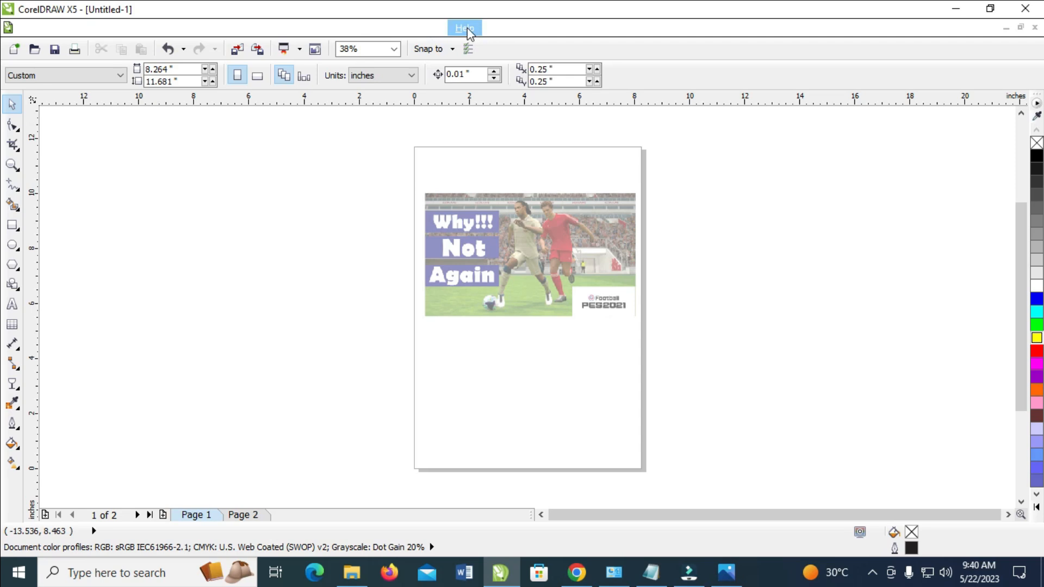
- Show the CMYK colour palette from Window > Color Palettes beside the active RGB palette
left_click(421, 27)
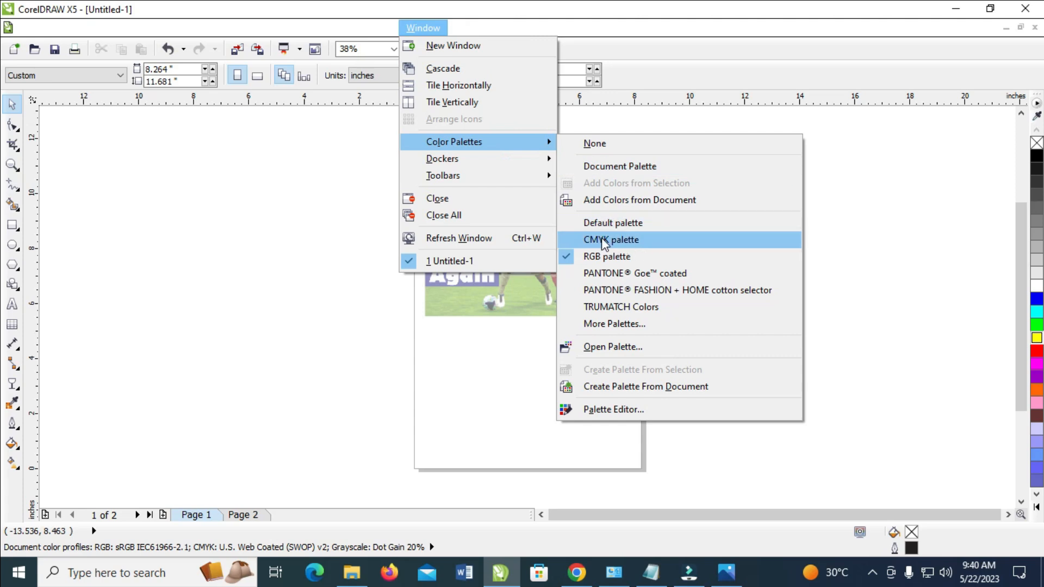
mouse_move(592, 258)
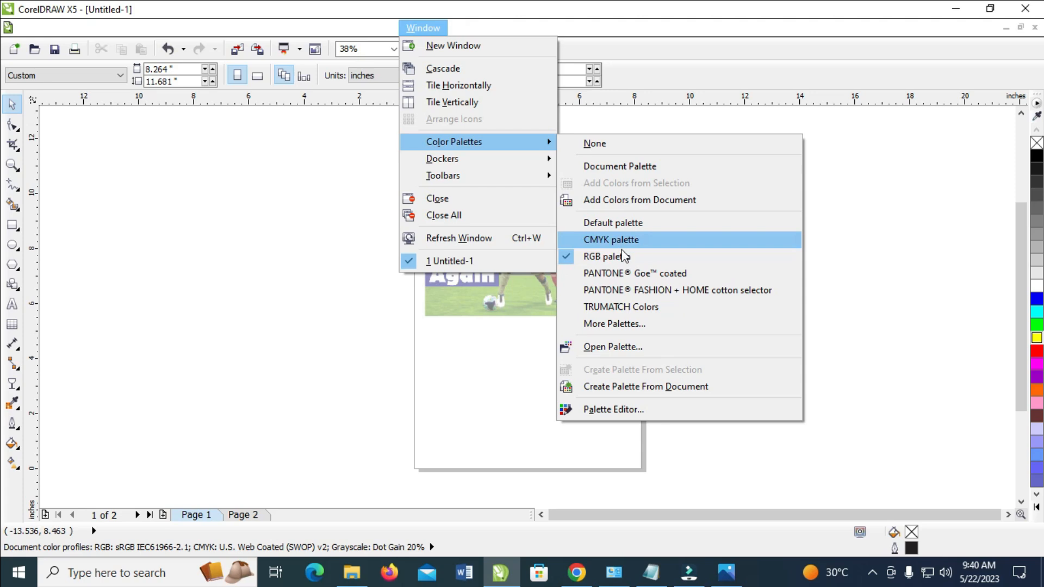
mouse_move(615, 243)
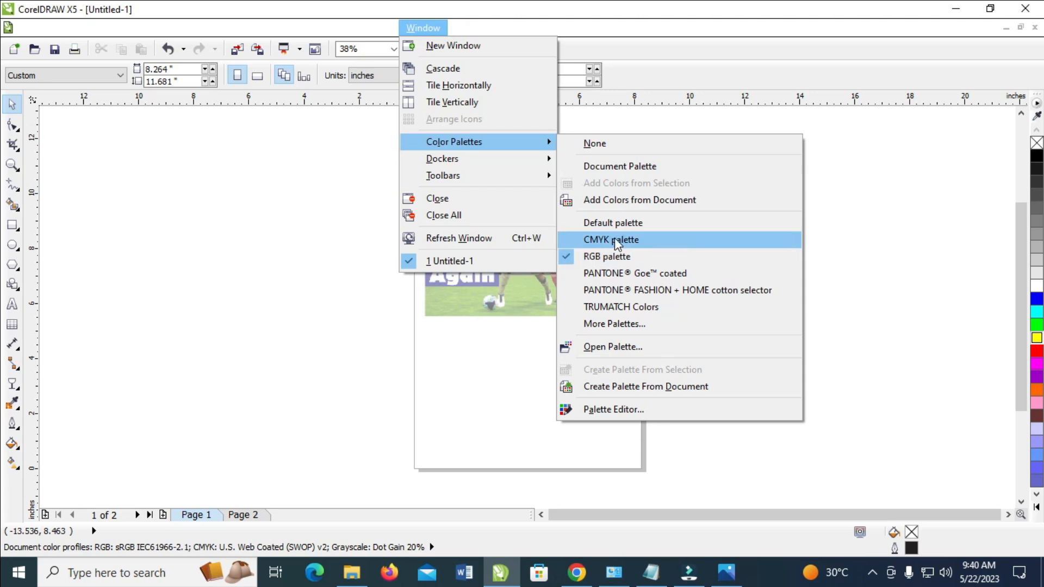
left_click(611, 240)
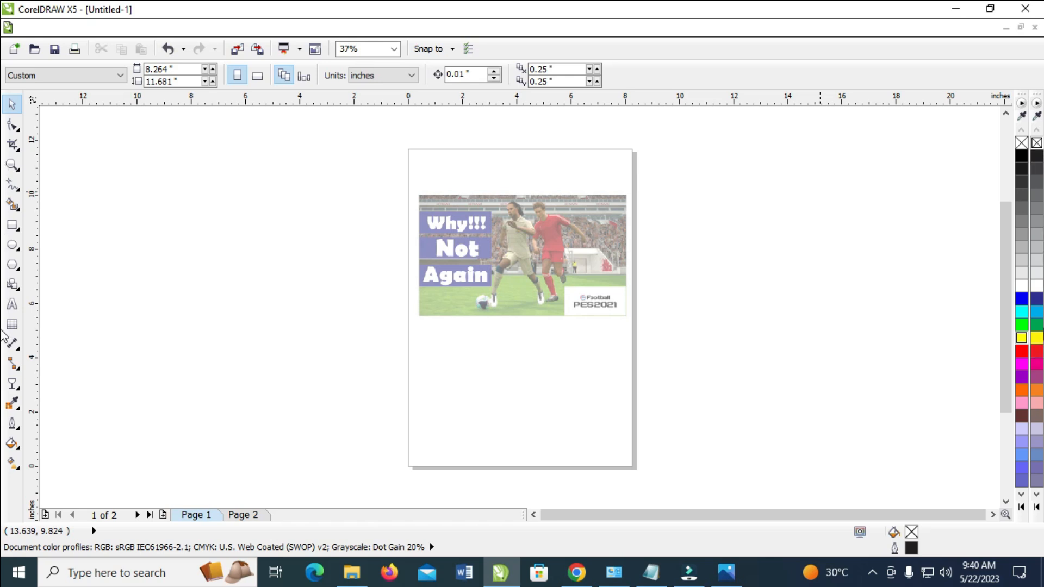
mouse_move(1035, 338)
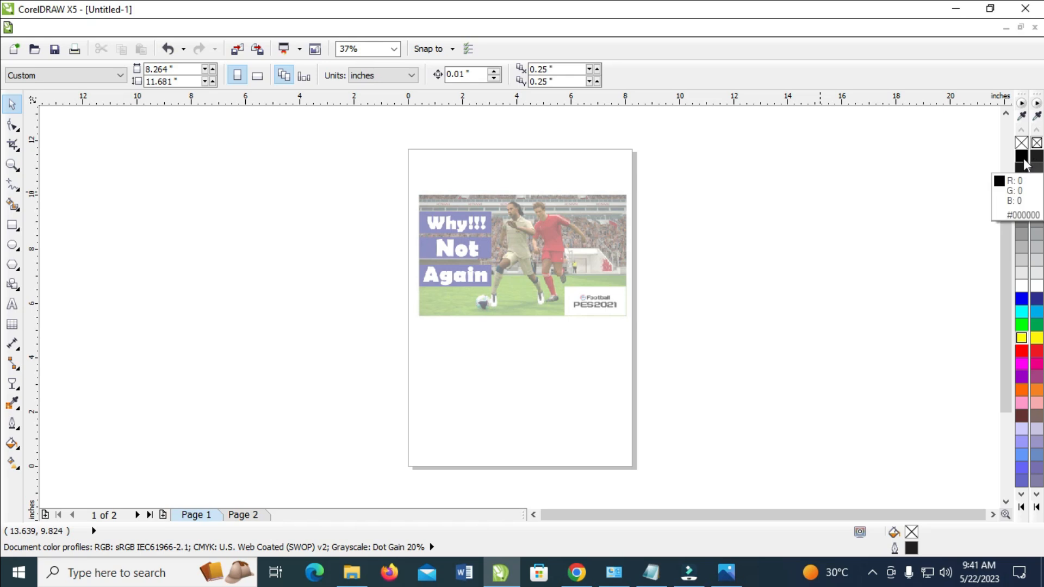
mouse_move(865, 264)
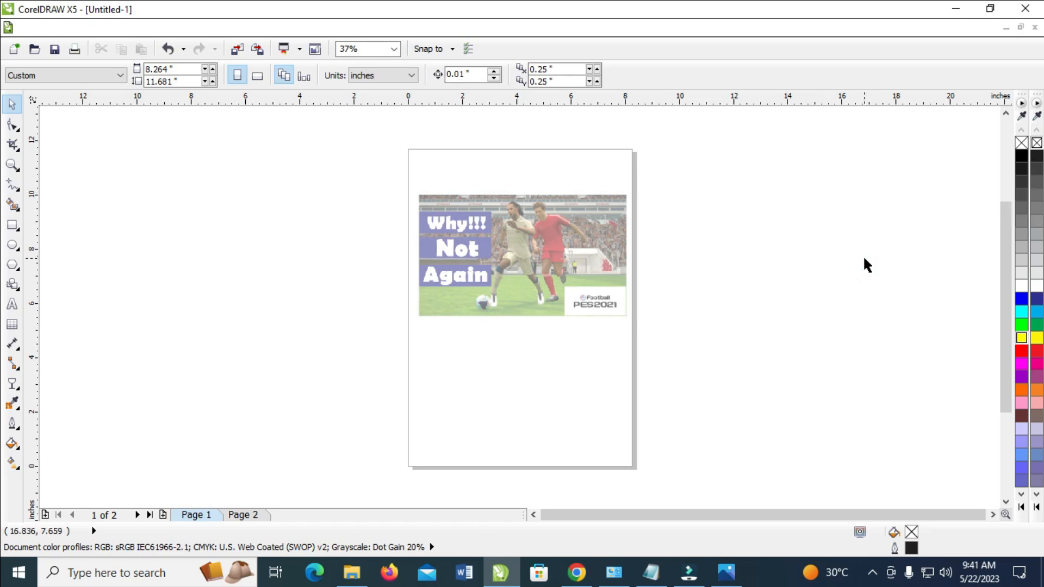